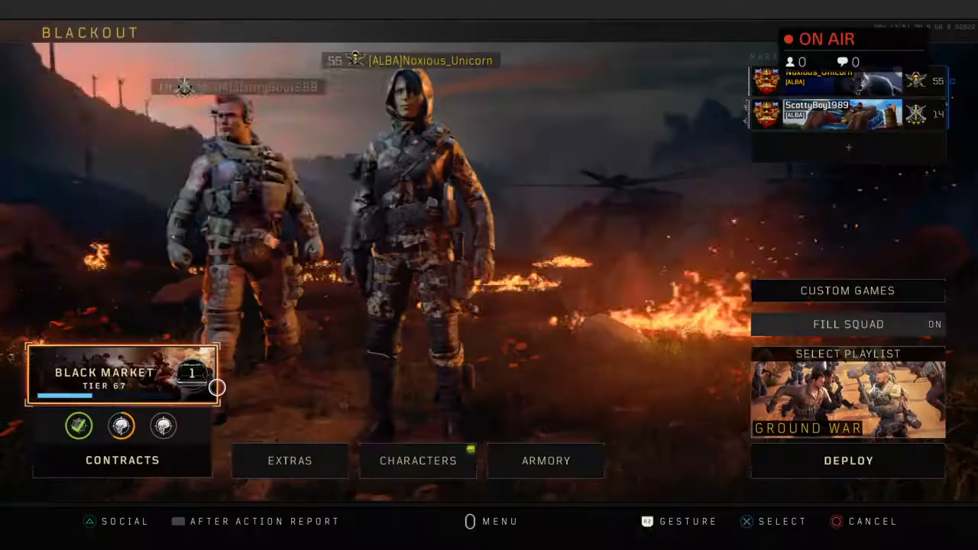
# Step: Open the Social friends list to view the joinable rank 11 online friend
pyautogui.click(116, 521)
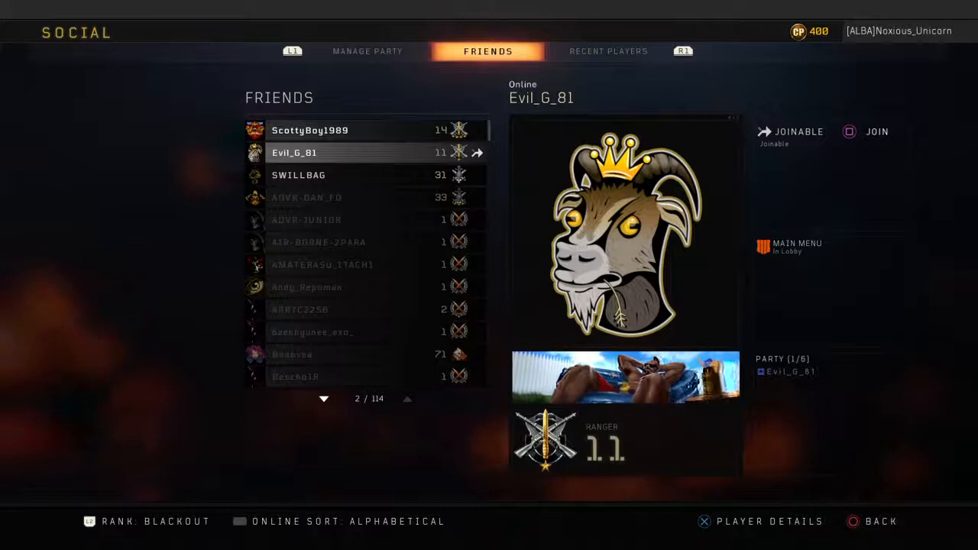